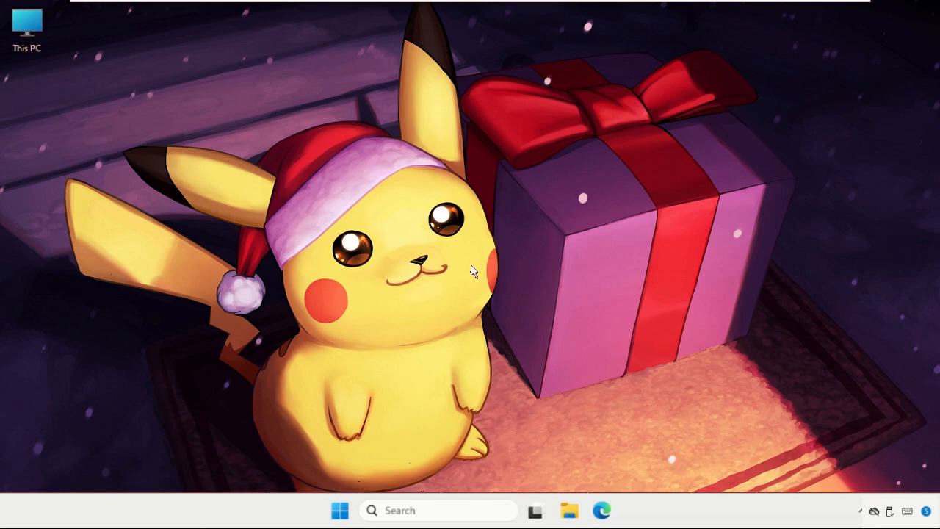
{"action": "mouse_move", "coordinate": [513, 302]}
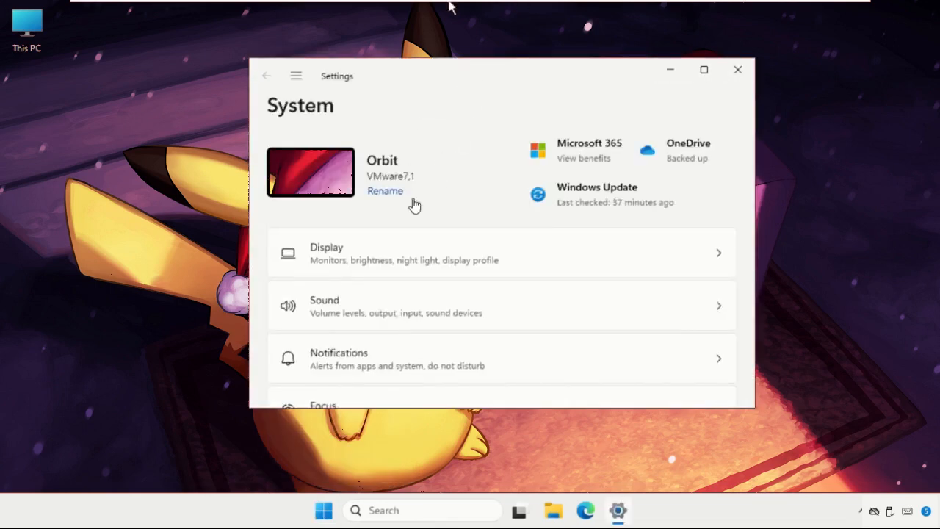
Navigate Settings to Apps > Installed apps
{"action": "left_click", "coordinate": [297, 76]}
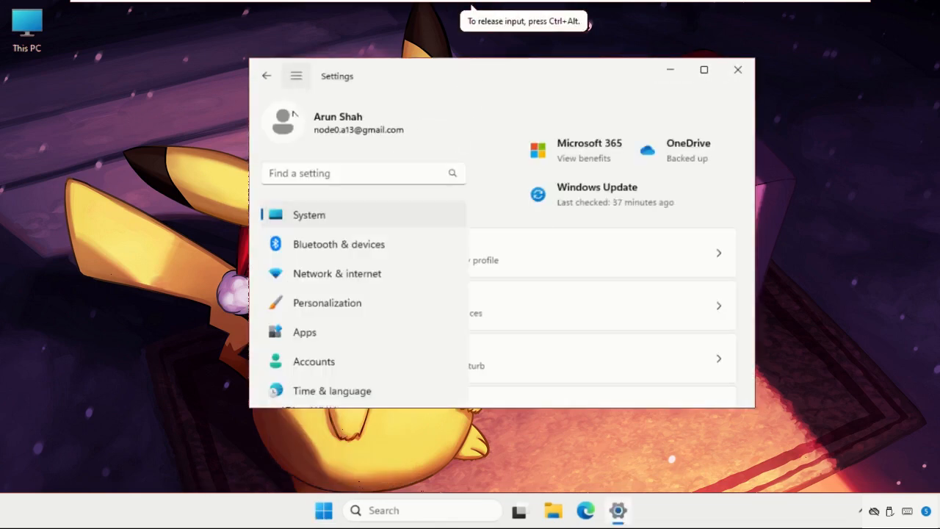
{"action": "left_click", "coordinate": [304, 332]}
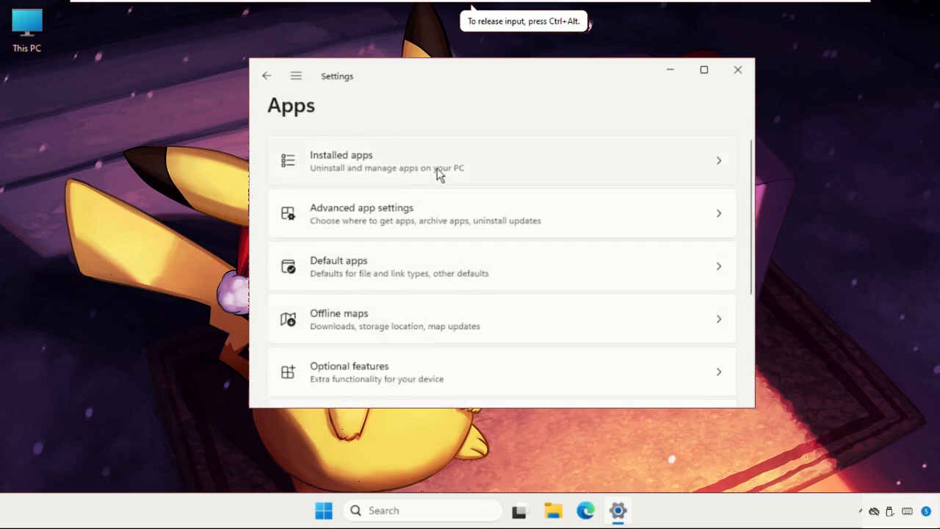
{"action": "mouse_move", "coordinate": [531, 169]}
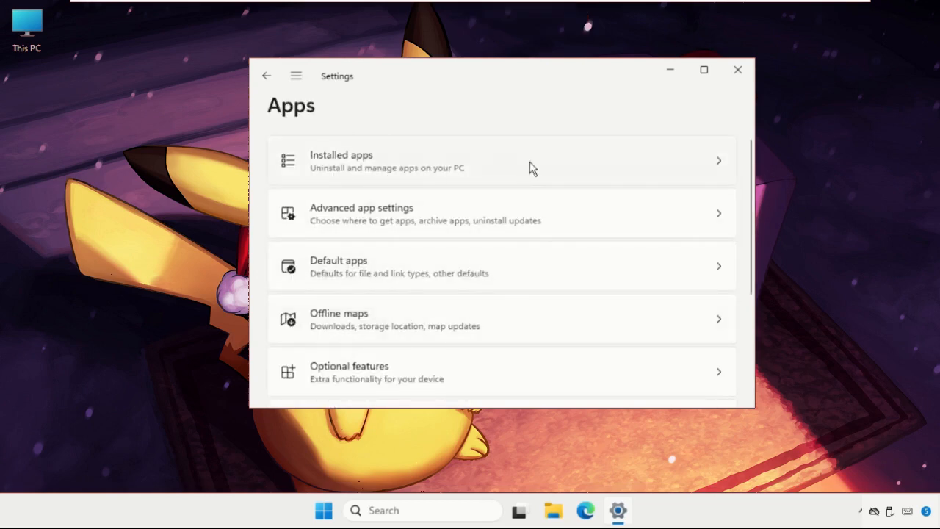
{"action": "left_click", "coordinate": [502, 160]}
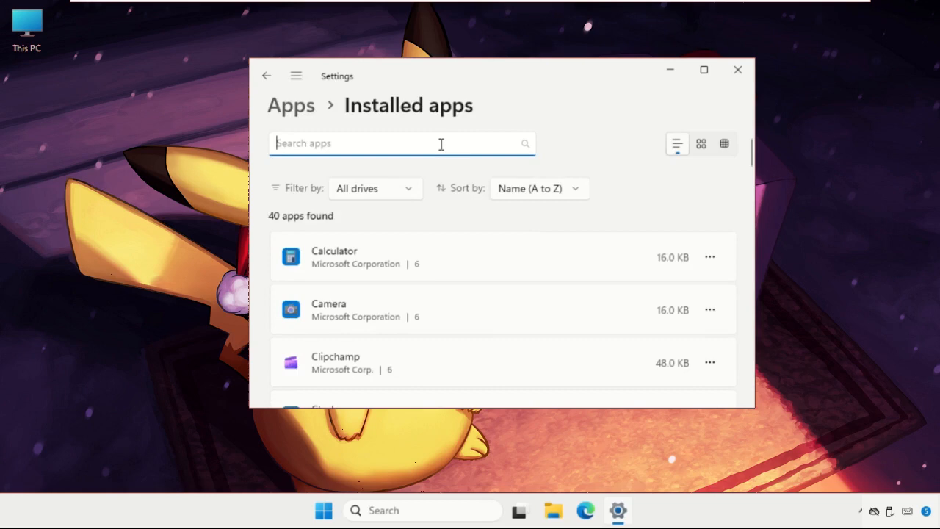
Filter installed apps by 'microsoft st' and open Microsoft Store's more-options menu
{"action": "type", "text": "mic"}
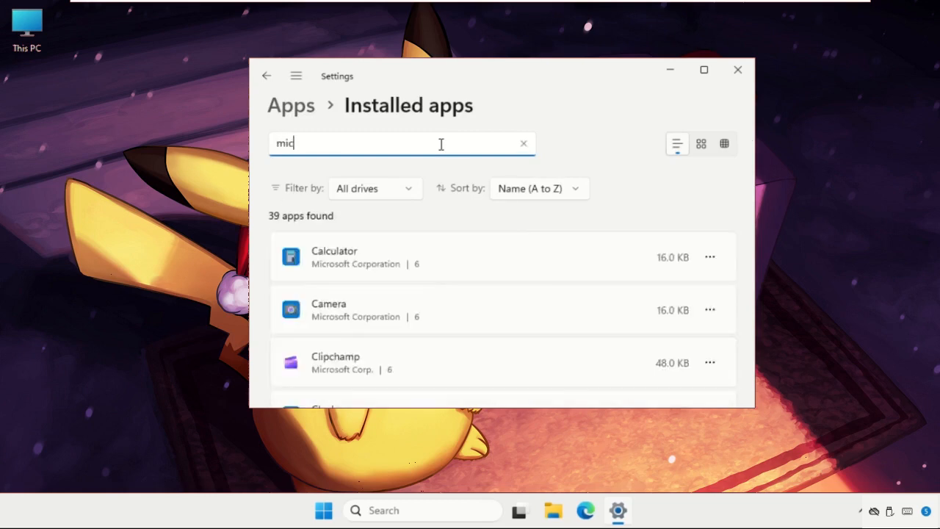
{"action": "type", "text": "rosoft"}
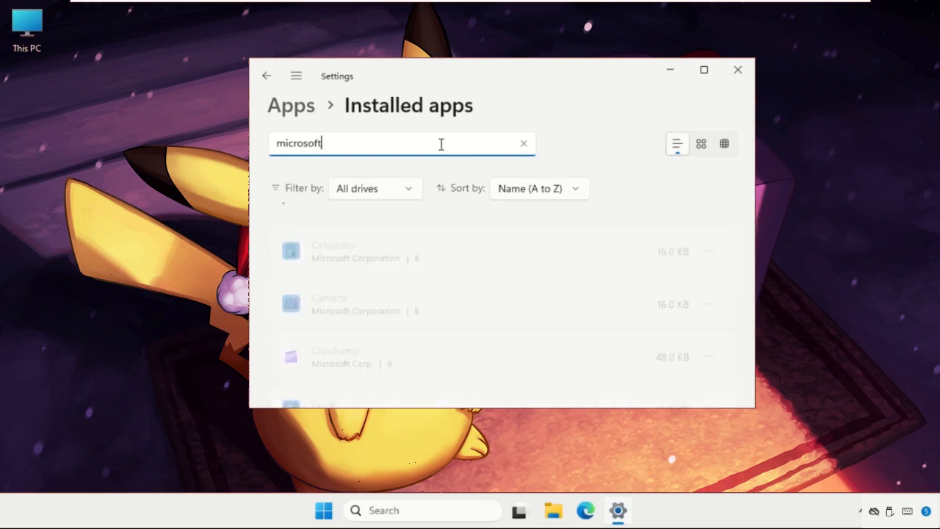
{"action": "type", "text": "st"}
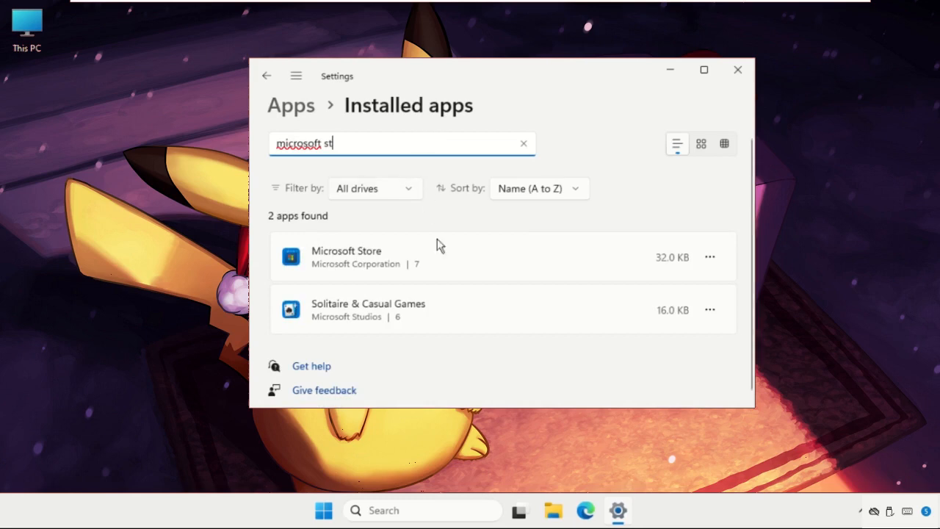
{"action": "left_click", "coordinate": [709, 257]}
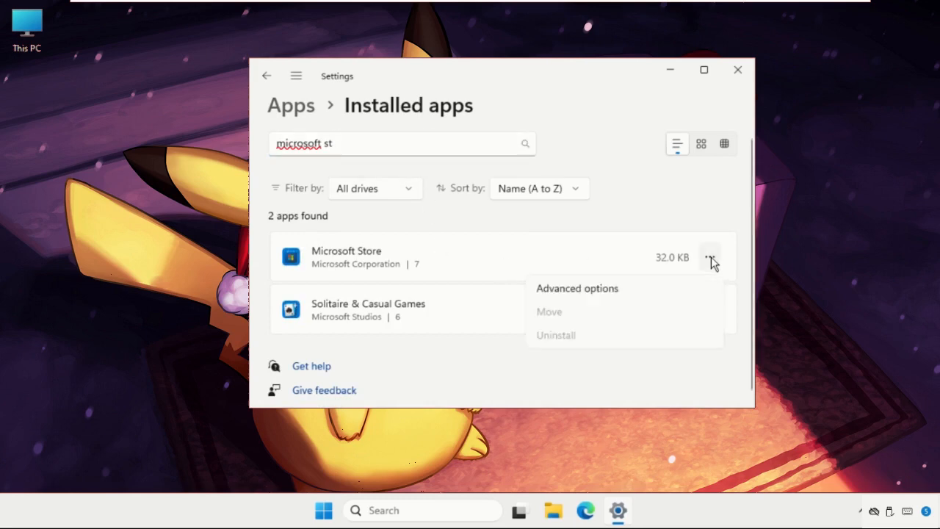
Repair Microsoft Store from its Advanced options Reset section
{"action": "left_click", "coordinate": [577, 287]}
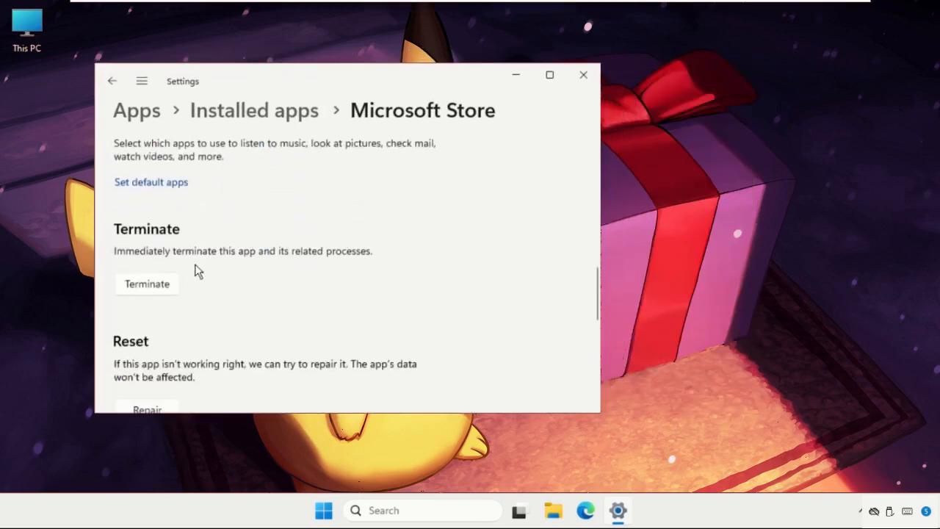
{"action": "scroll", "scroll_direction": "down", "scroll_amount": 3}
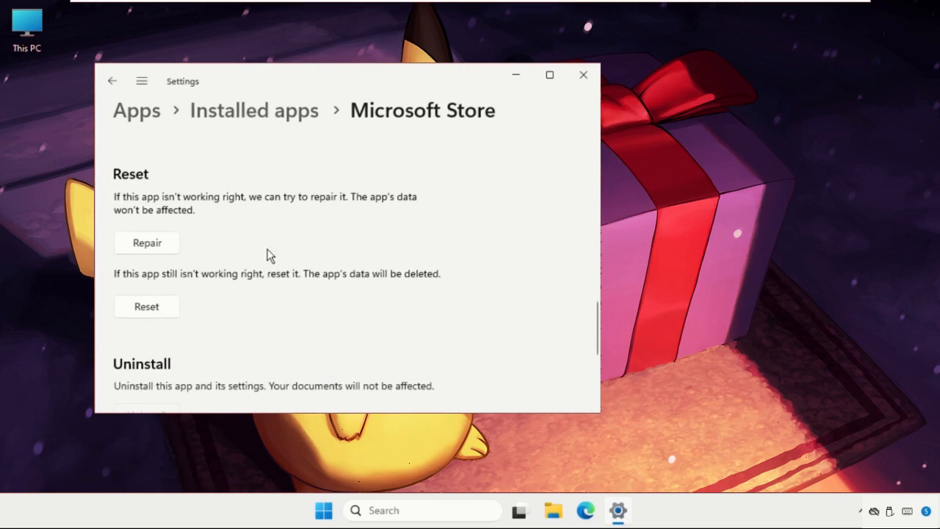
{"action": "mouse_move", "coordinate": [147, 244]}
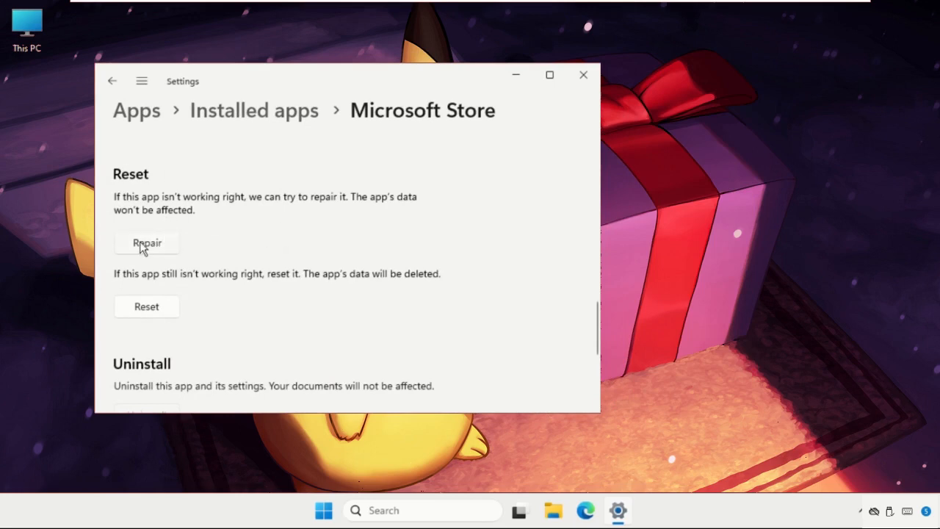
{"action": "left_click", "coordinate": [147, 243]}
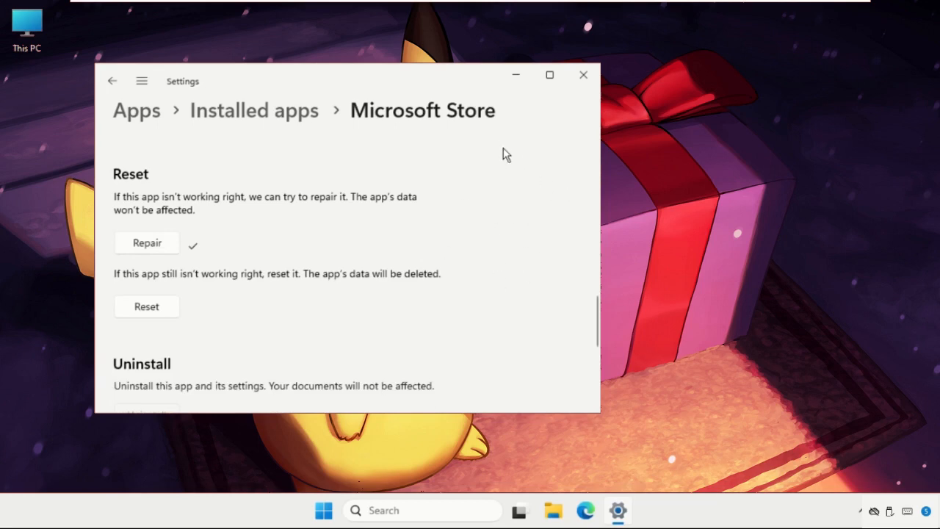
{"action": "mouse_move", "coordinate": [443, 189]}
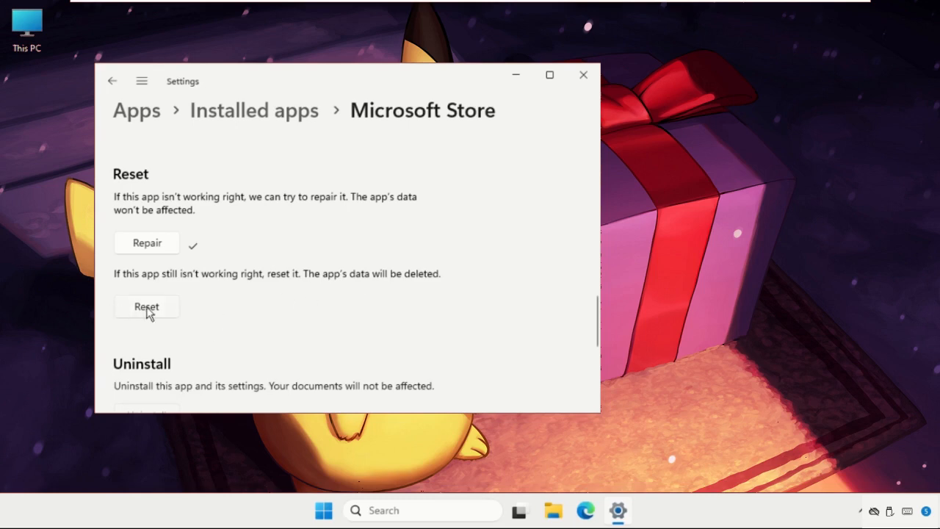
{"action": "mouse_move", "coordinate": [169, 291]}
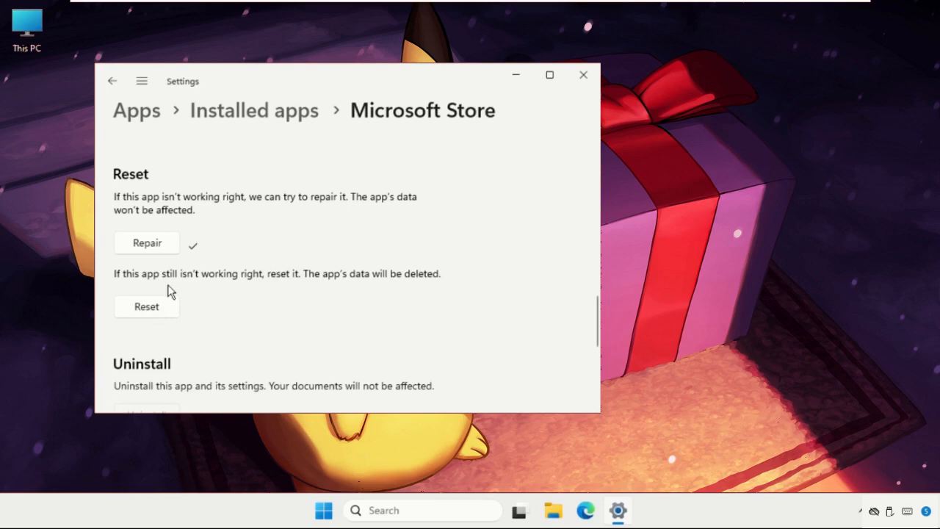
{"action": "mouse_move", "coordinate": [329, 286]}
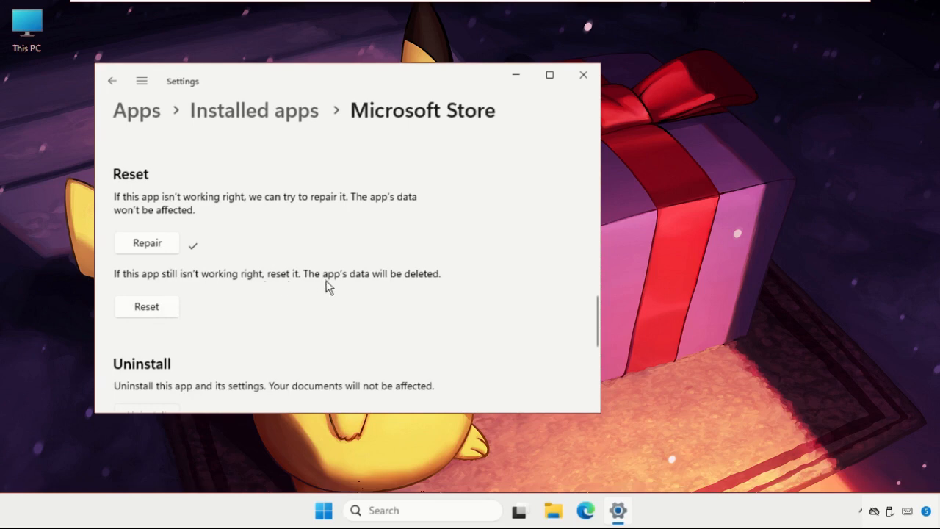
{"action": "mouse_move", "coordinate": [432, 292]}
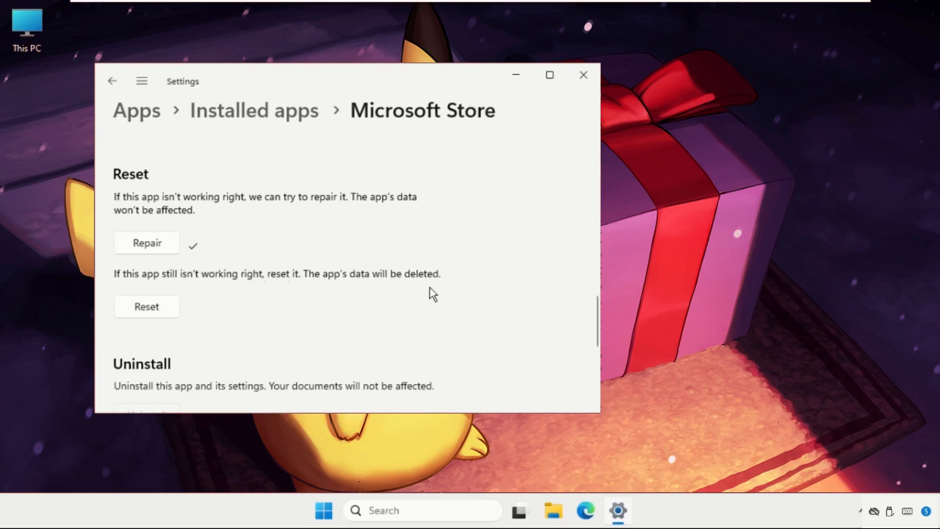
Reset Microsoft Store, confirming deletion of its app data
{"action": "left_click", "coordinate": [147, 307]}
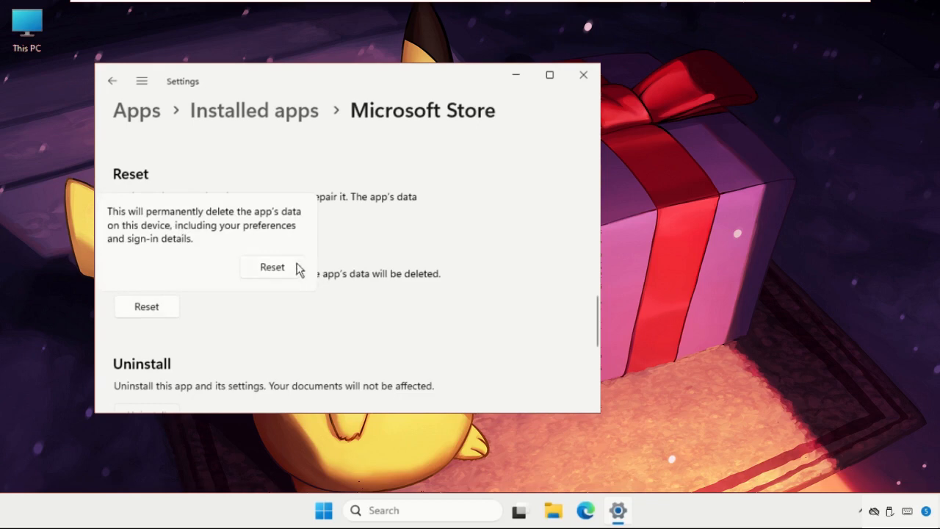
{"action": "left_click", "coordinate": [271, 267]}
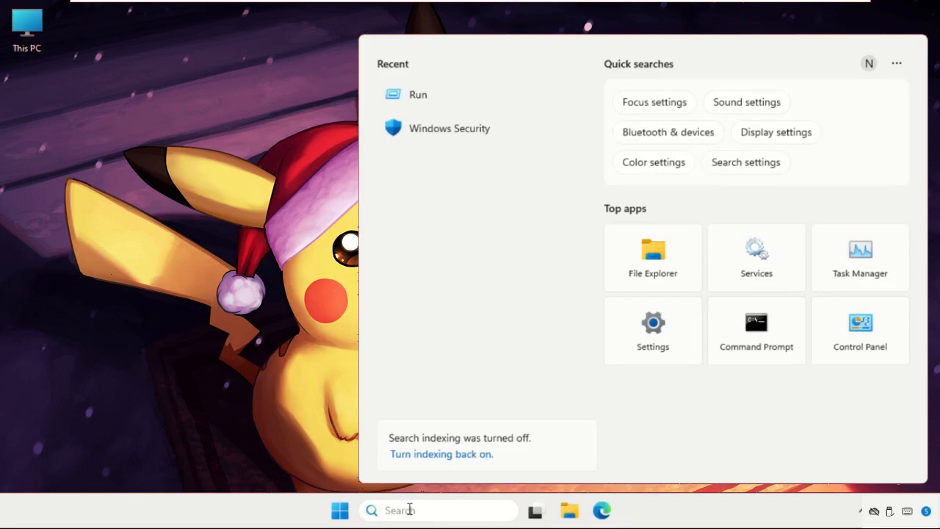
Launch Task Manager from search and start Run new task, browsing for a program
{"action": "type", "text": "task manager"}
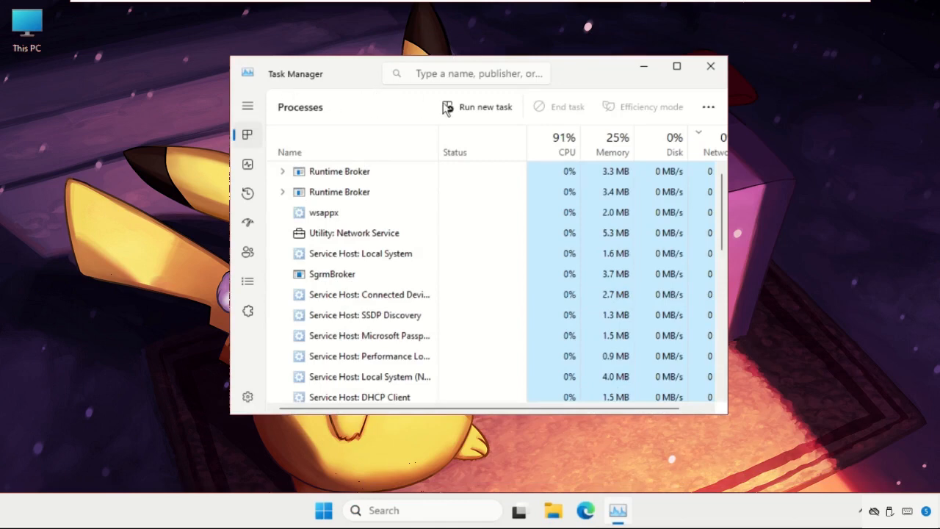
{"action": "left_click", "coordinate": [485, 106]}
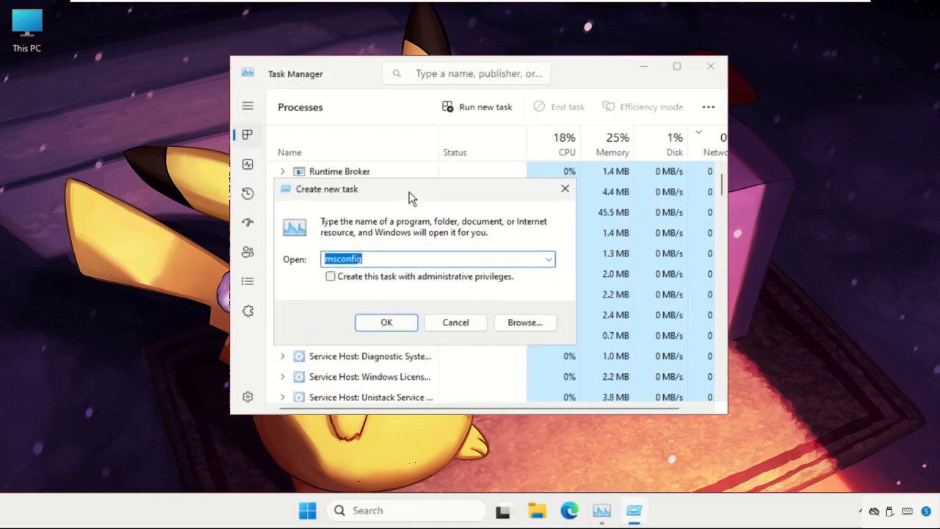
{"action": "left_click", "coordinate": [524, 323]}
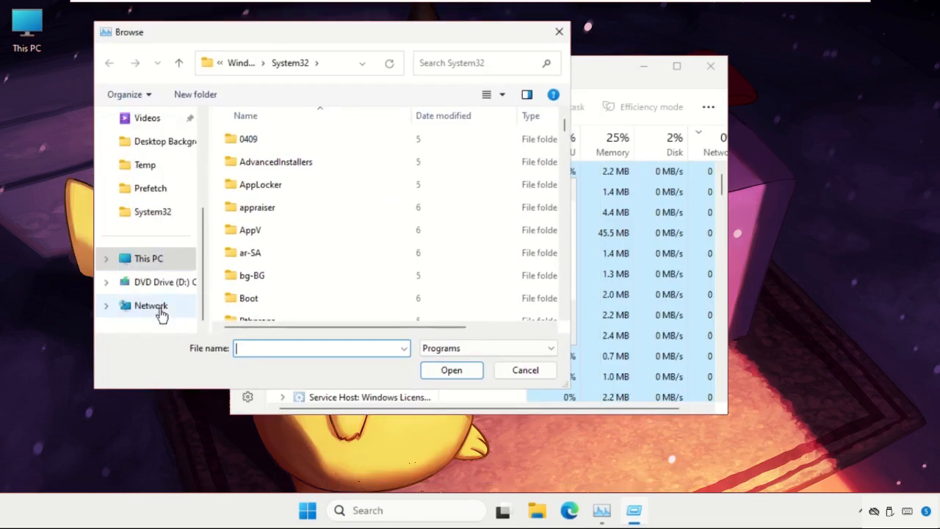
Choose cmd from C:\Windows\System32 as the new task's program
{"action": "left_click", "coordinate": [149, 258]}
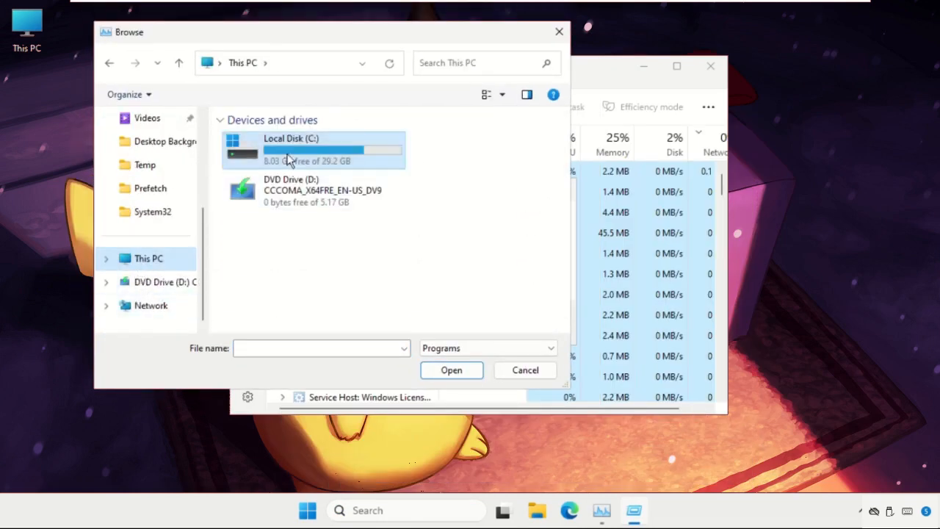
{"action": "double_click", "coordinate": [311, 150]}
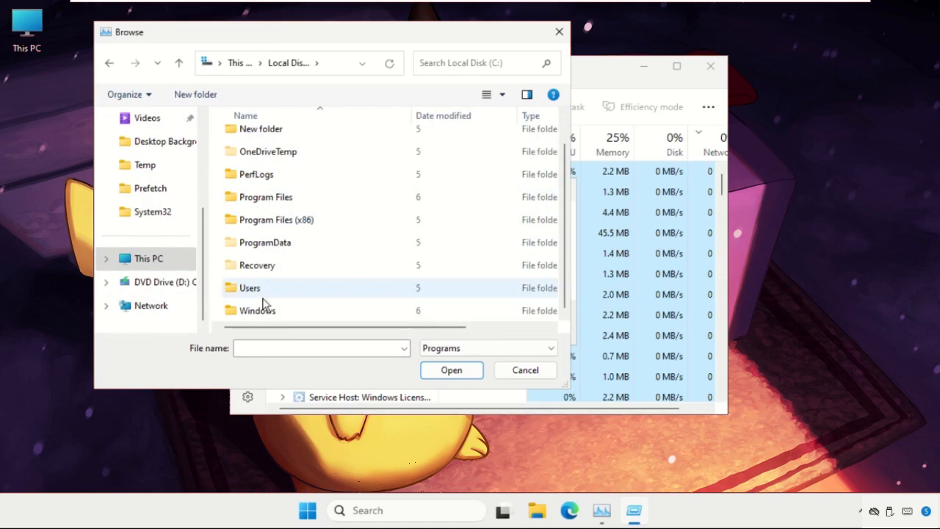
{"action": "double_click", "coordinate": [258, 309]}
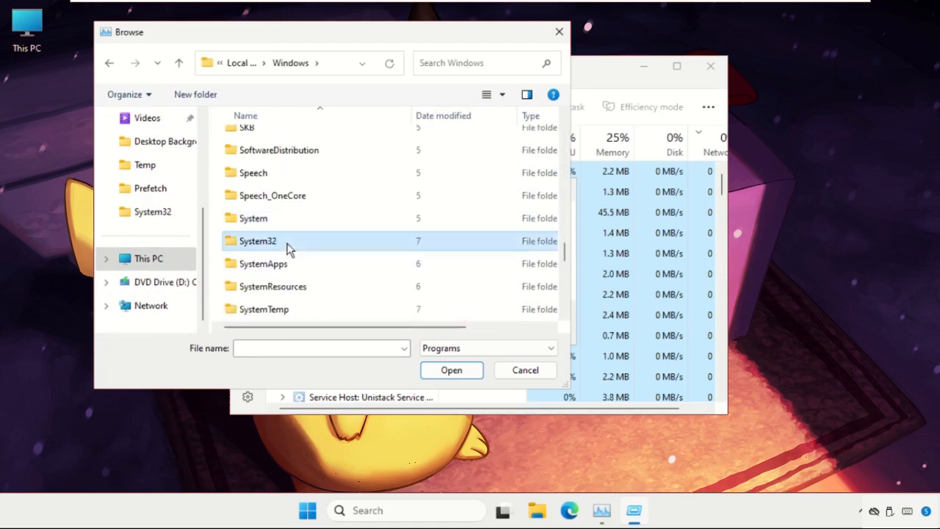
{"action": "double_click", "coordinate": [257, 241]}
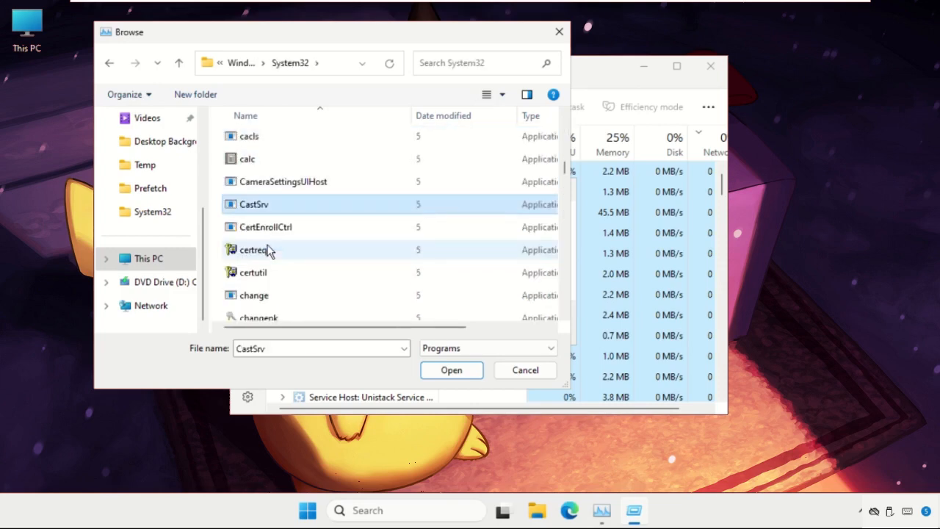
{"action": "scroll", "scroll_direction": "down", "scroll_amount": 3}
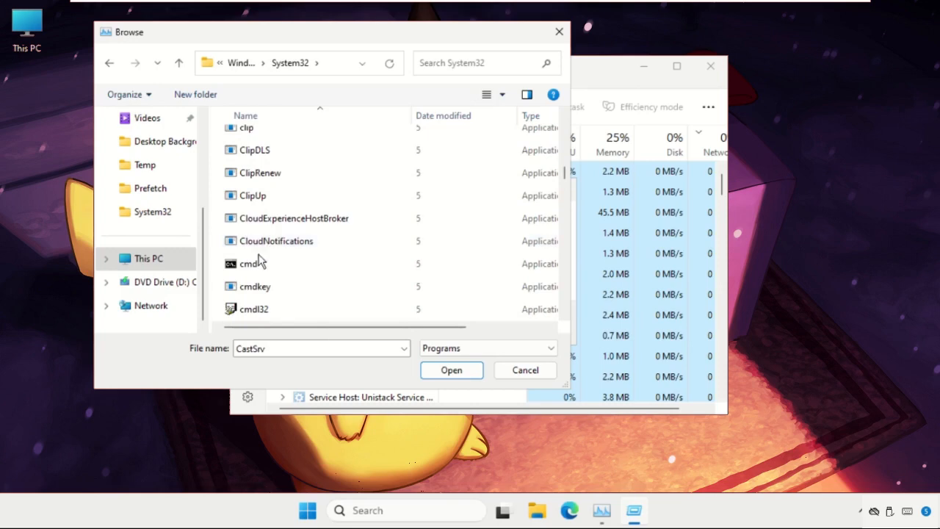
{"action": "left_click", "coordinate": [248, 264]}
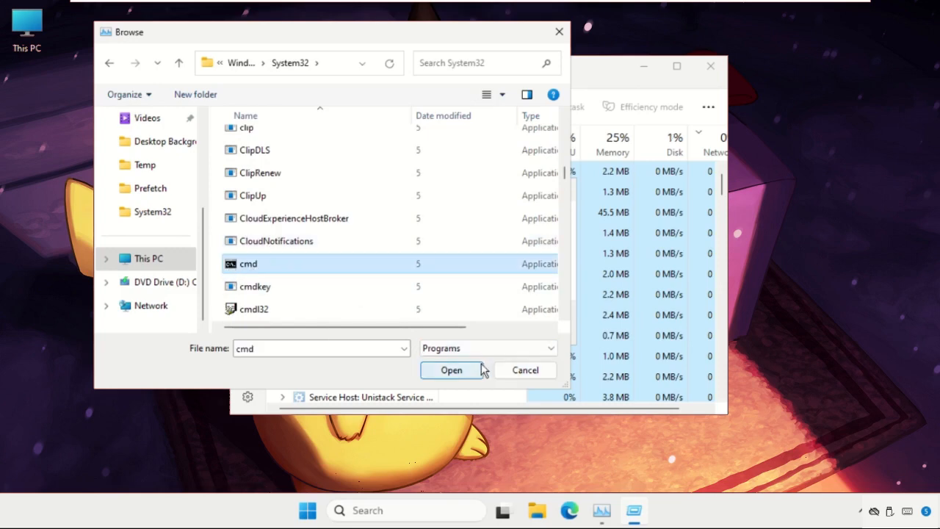
{"action": "left_click", "coordinate": [450, 370]}
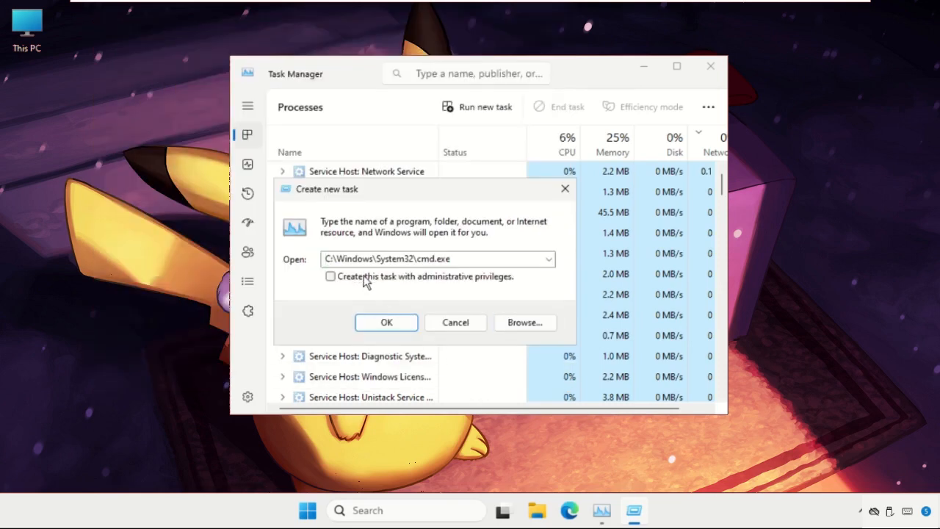
Run the task with administrative privileges, launching an administrator Command Prompt
{"action": "left_click", "coordinate": [331, 277]}
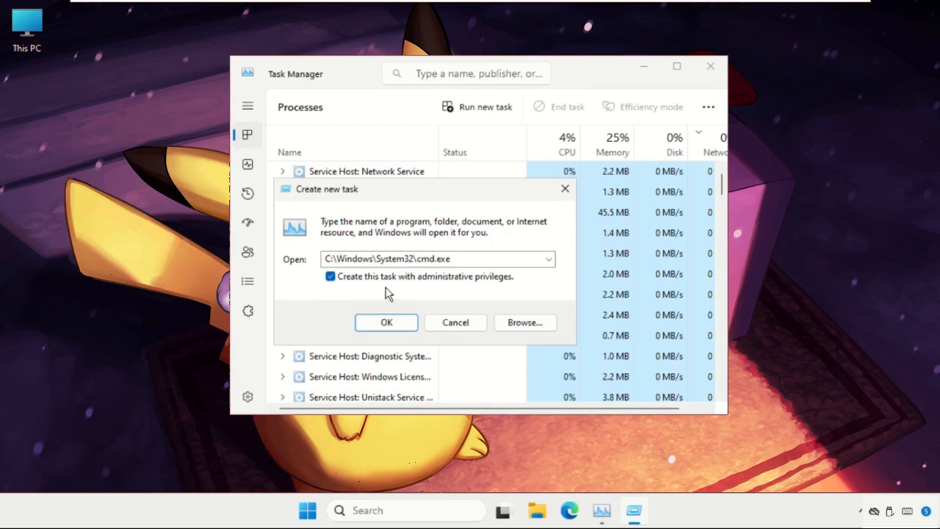
{"action": "mouse_move", "coordinate": [456, 301]}
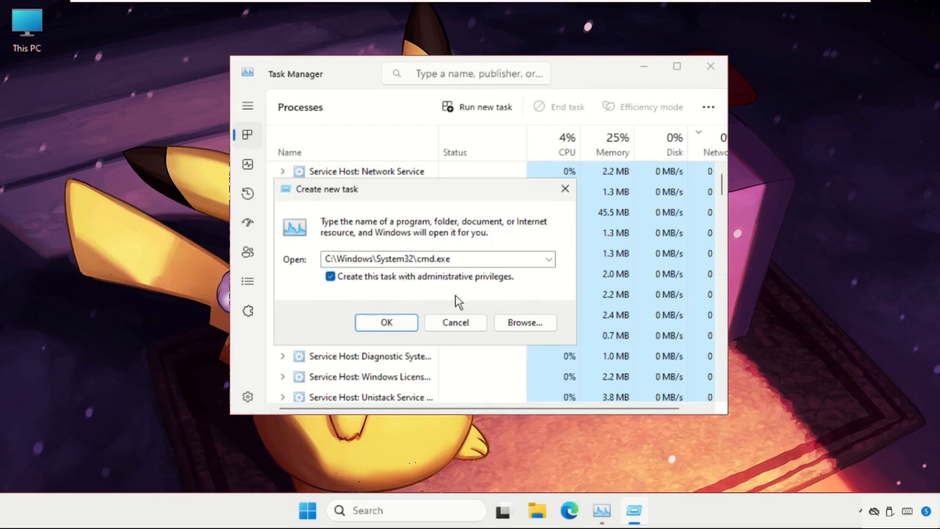
{"action": "left_click", "coordinate": [386, 323]}
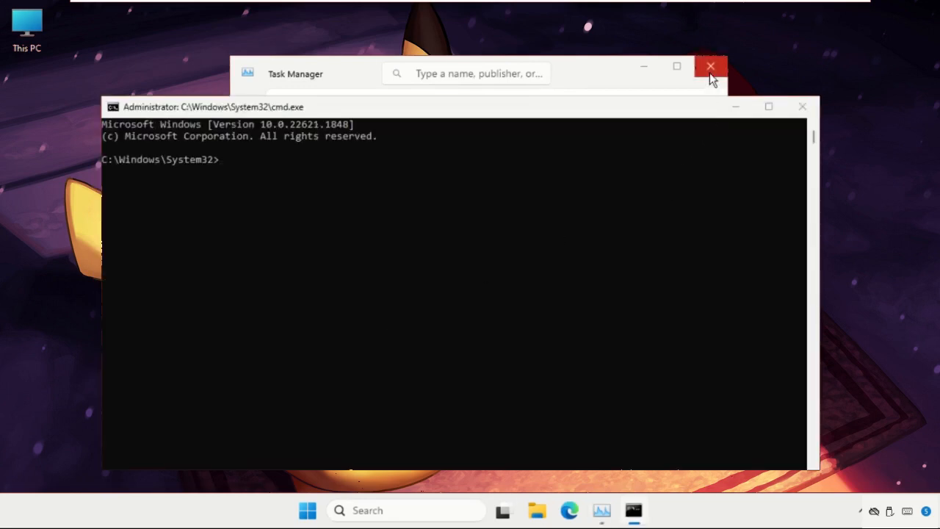
Close Task Manager and enter sfc /scannow at the administrator prompt
{"action": "left_click", "coordinate": [710, 67]}
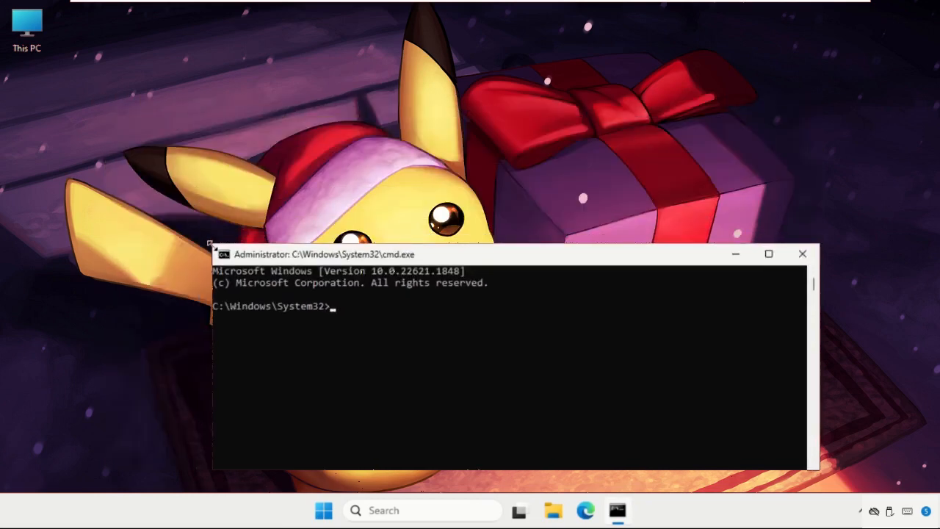
{"action": "left_click_drag", "start_coordinate": [338, 254], "coordinate": [300, 138]}
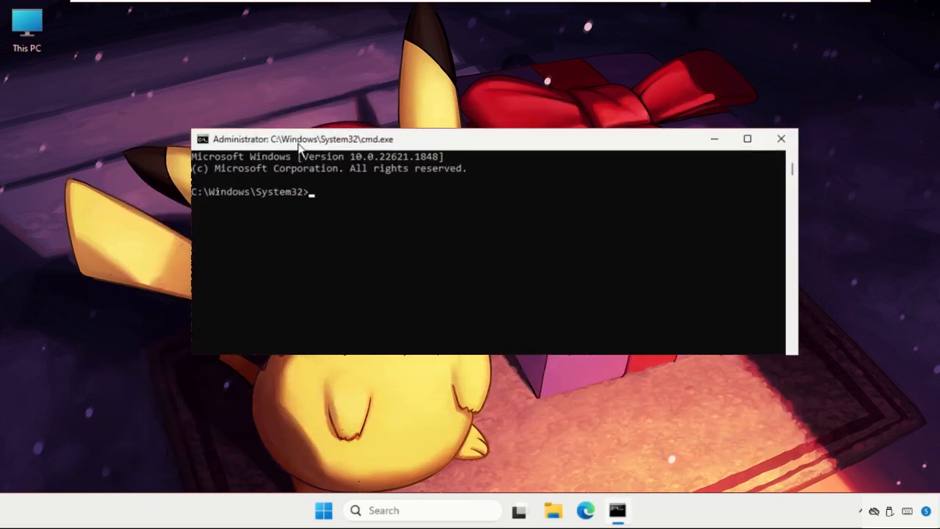
{"action": "type", "text": "sfc /"}
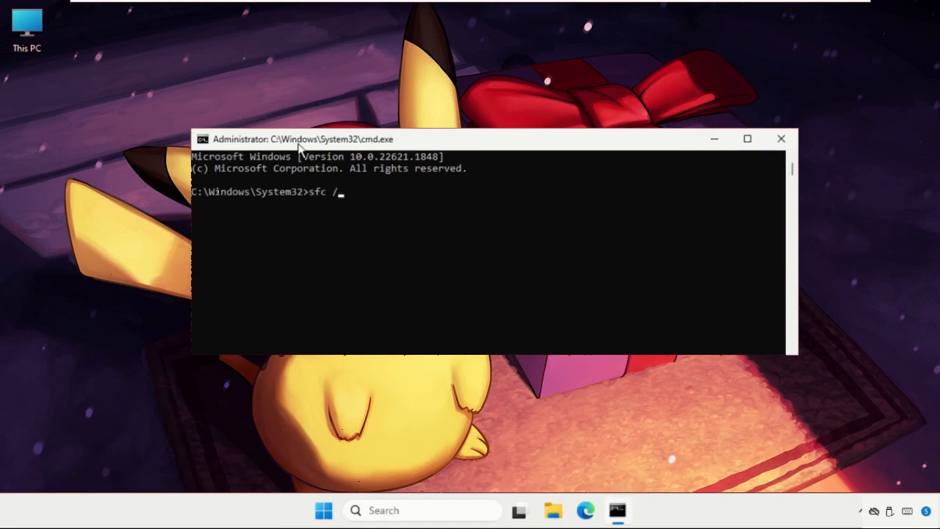
{"action": "type", "text": "scanno"}
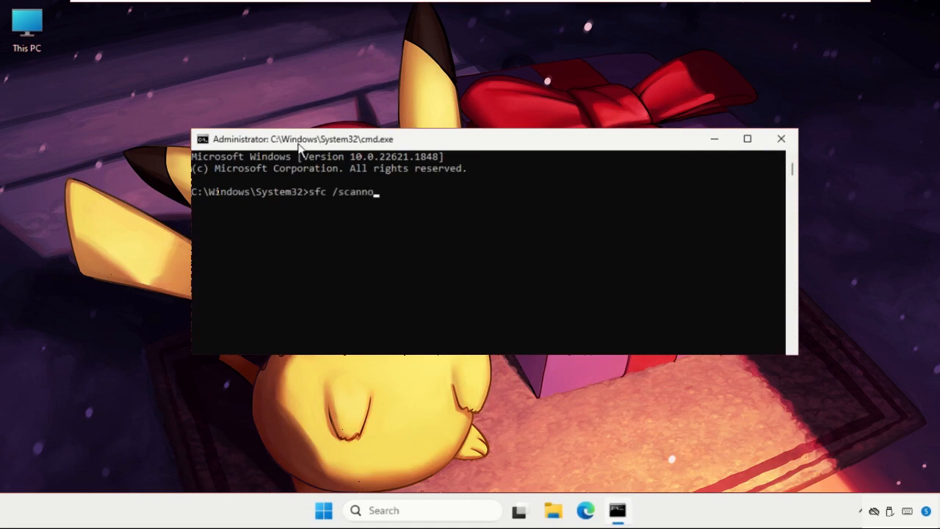
{"action": "type", "text": "w"}
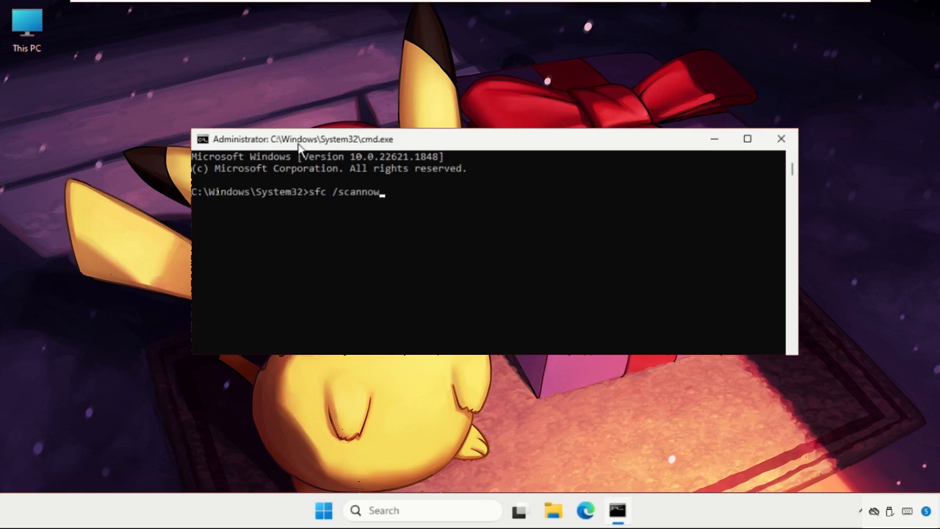
{"action": "mouse_move", "coordinate": [380, 211]}
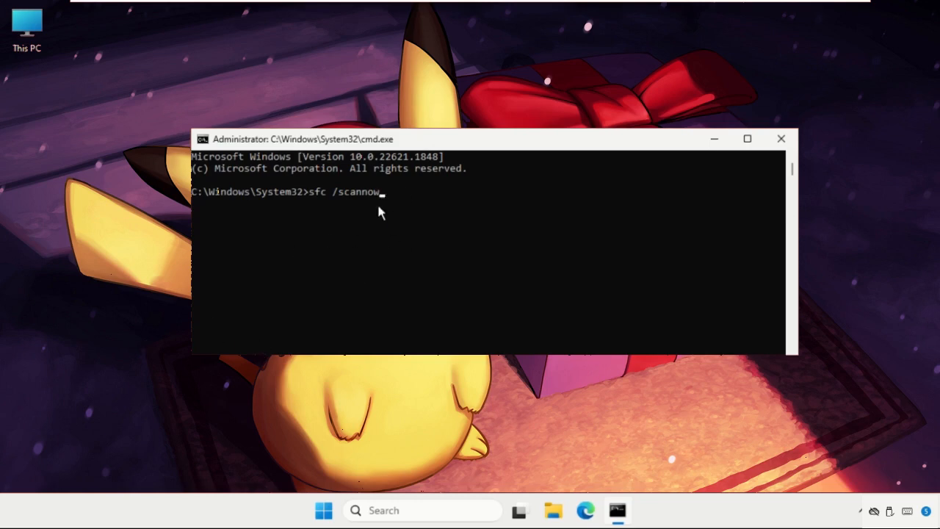
{"action": "mouse_move", "coordinate": [320, 218]}
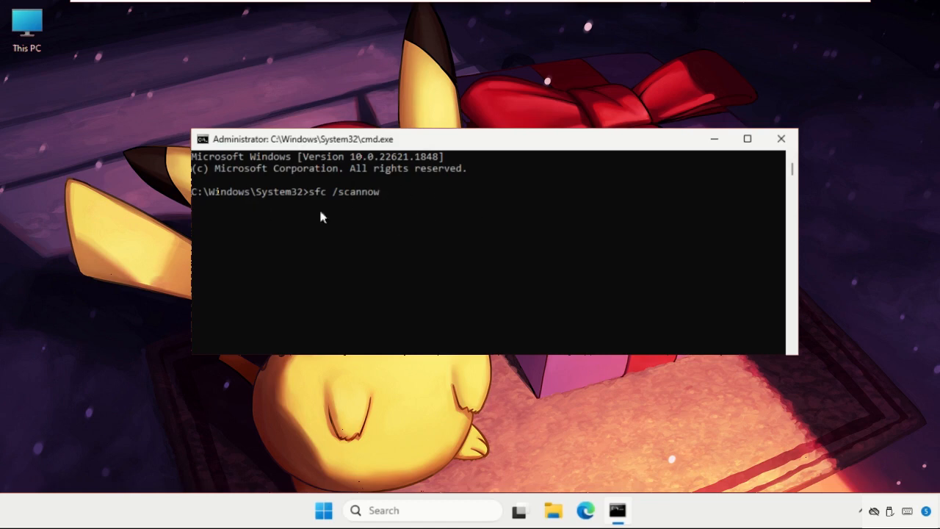
{"action": "mouse_move", "coordinate": [781, 138]}
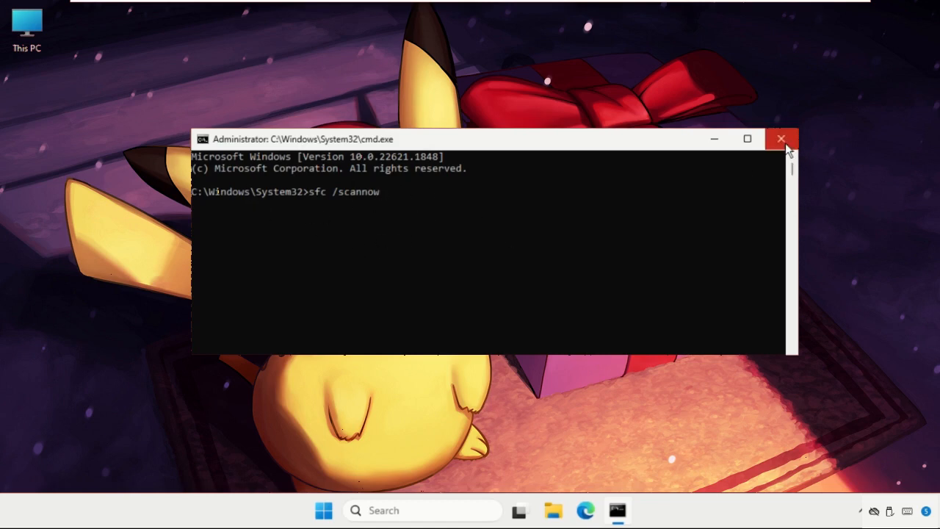
Close the administrator Command Prompt window, leaving the desktop
{"action": "left_click", "coordinate": [781, 138]}
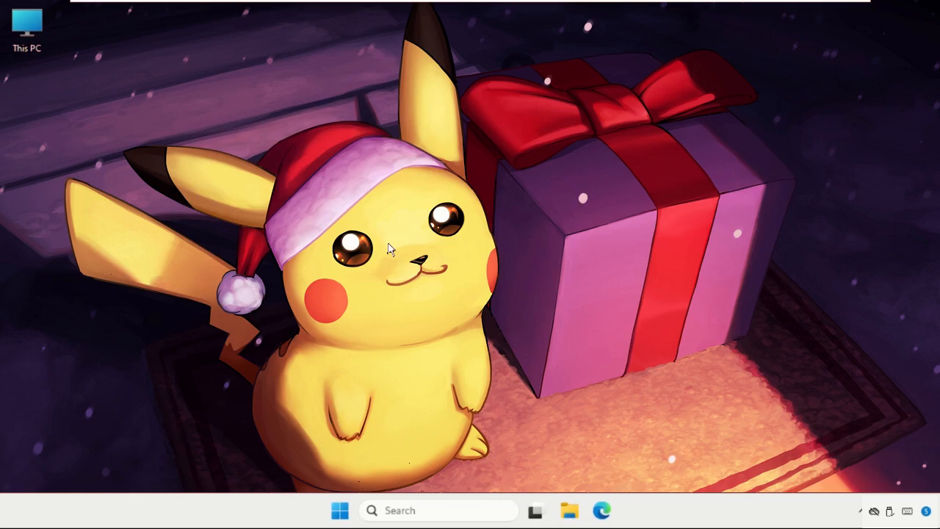